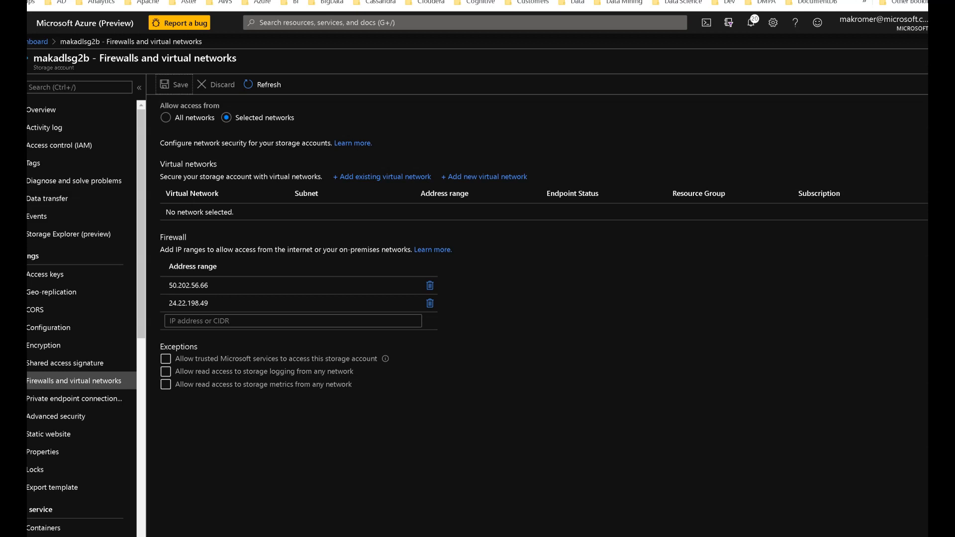
mouse_move(256, 303)
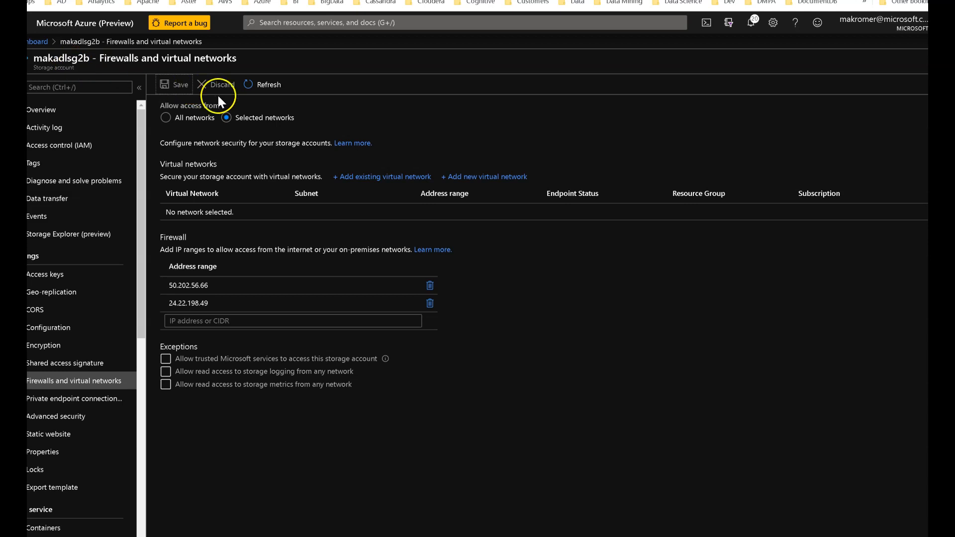
mouse_move(420, 169)
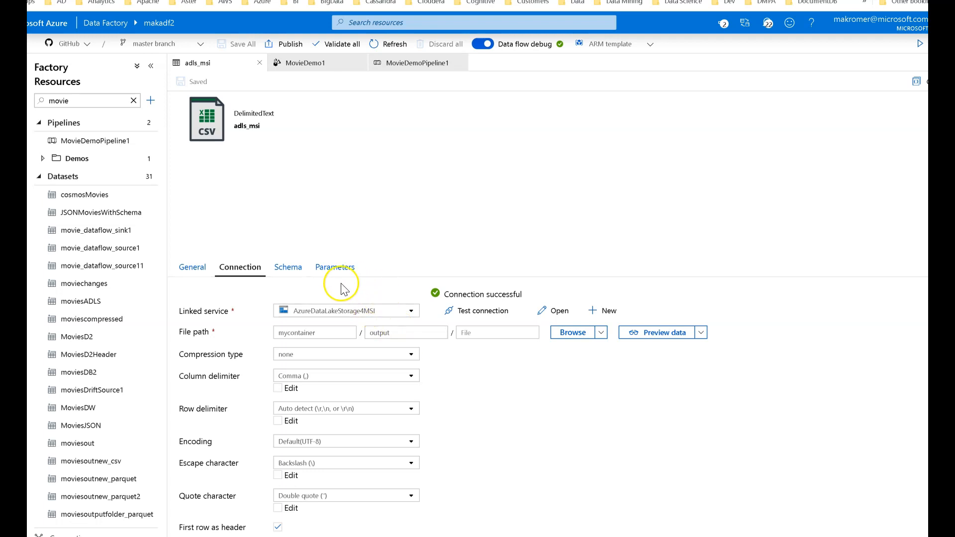
mouse_move(307, 307)
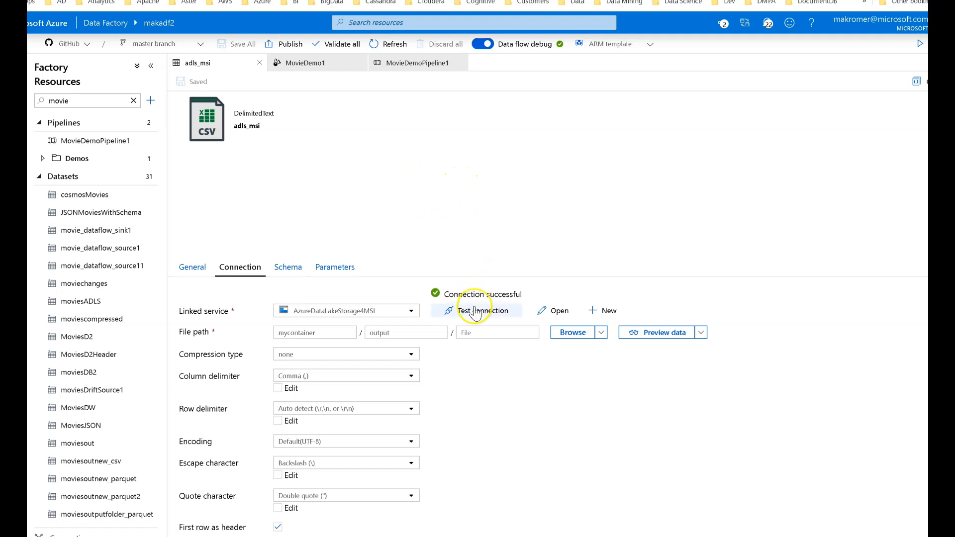
Retest the adls_msi dataset connection and view the failure details
click(483, 311)
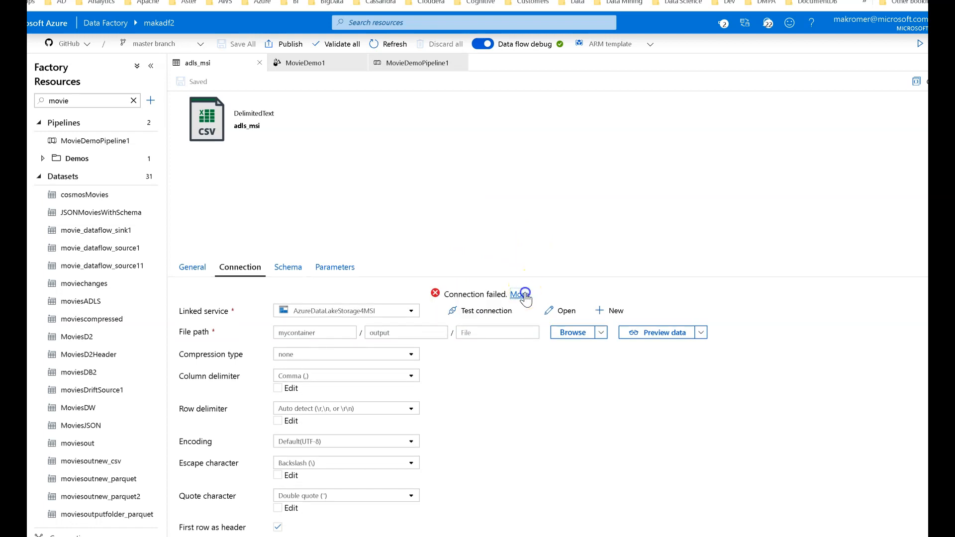
click(518, 294)
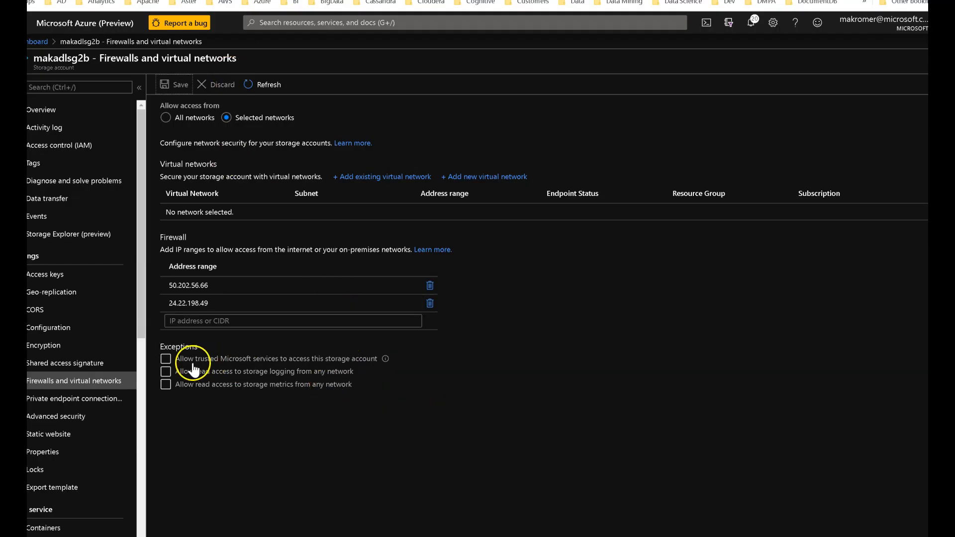
Tick the trusted Microsoft services firewall exception on makadlsg2b and save
click(166, 358)
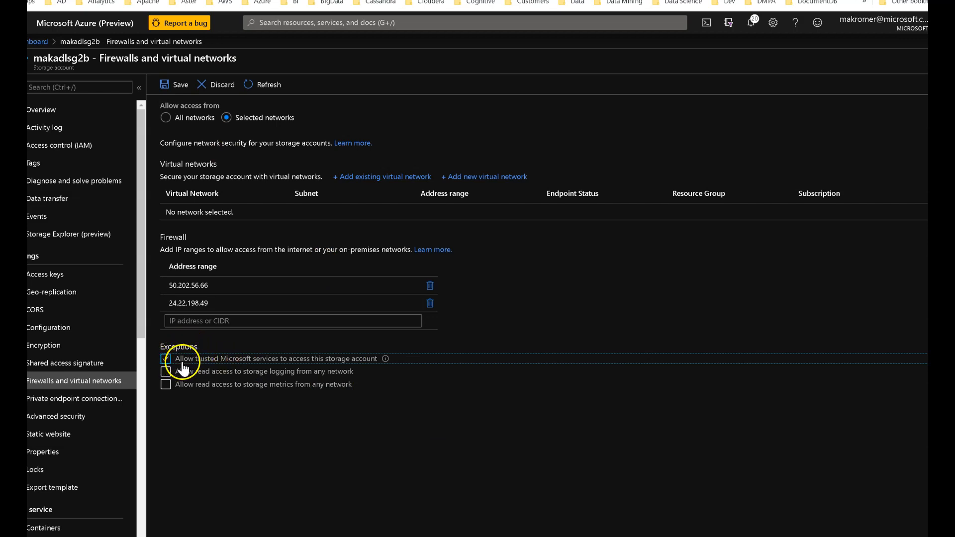
click(165, 358)
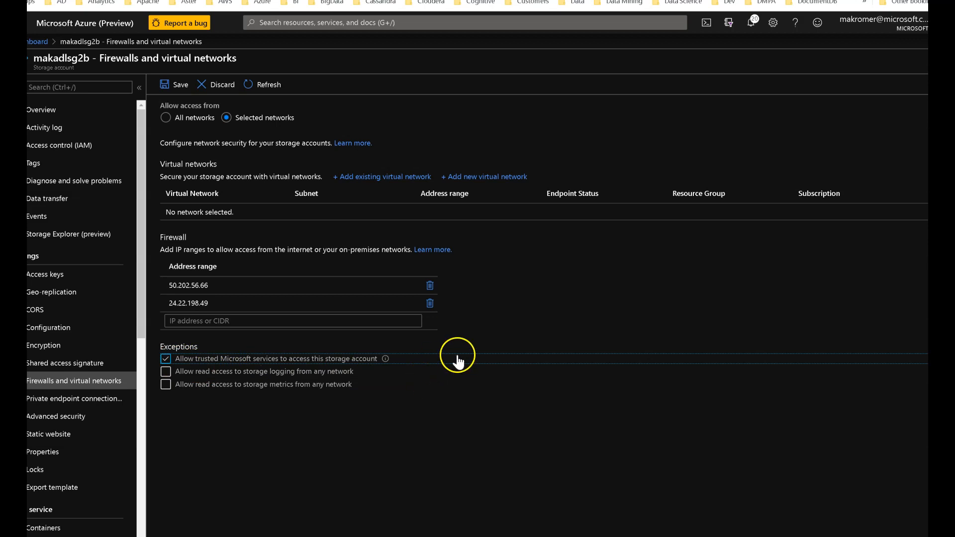
mouse_move(443, 265)
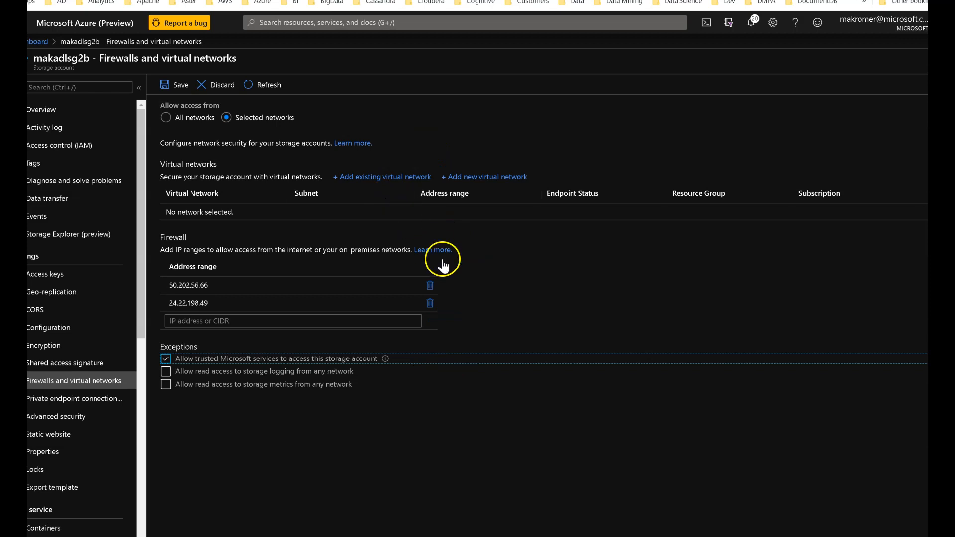
mouse_move(491, 345)
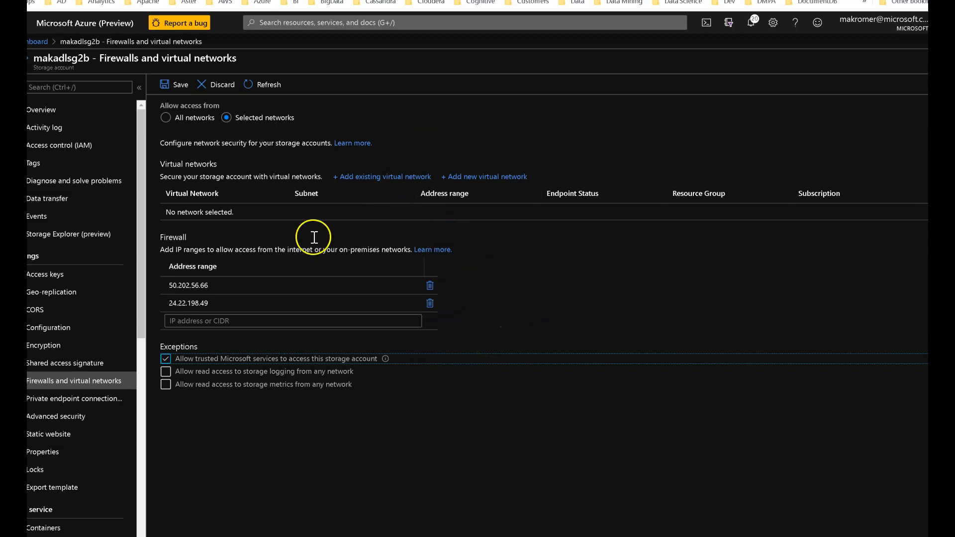
click(176, 84)
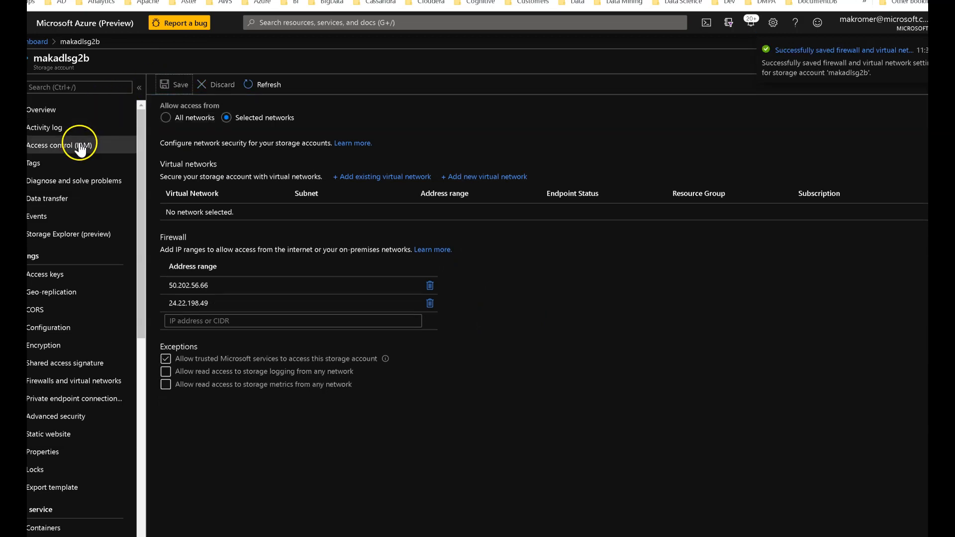
In Access control (IAM), start a role assignment and choose Storage Blob Data Reader
click(59, 144)
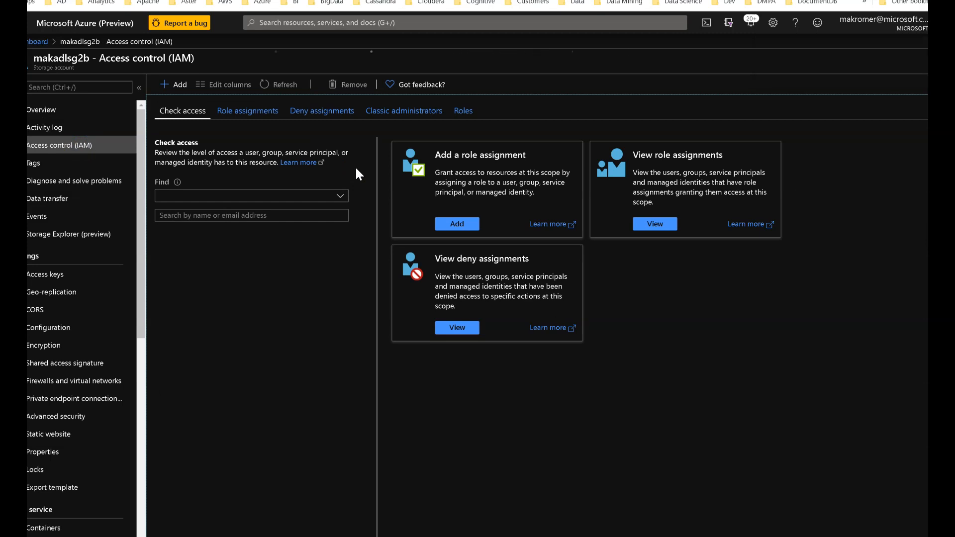
click(250, 196)
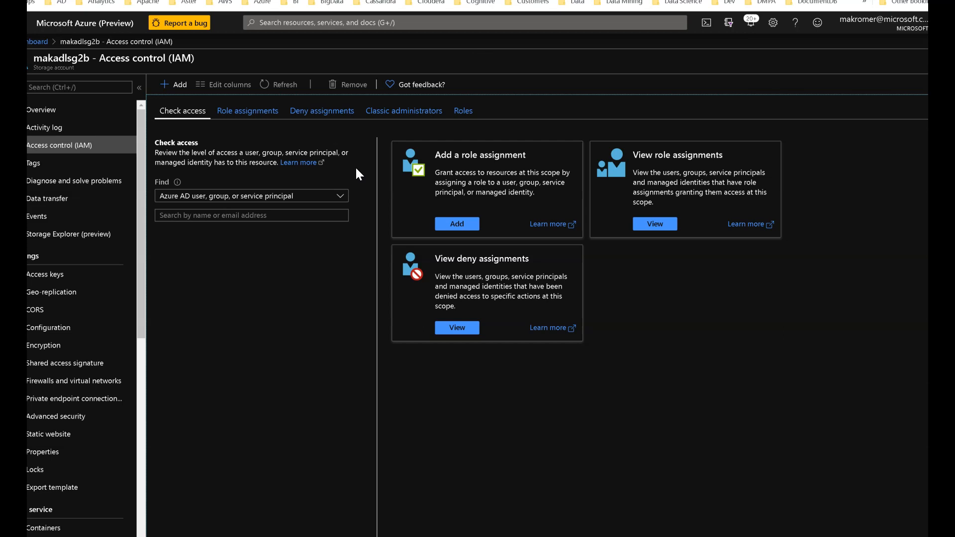
mouse_move(375, 171)
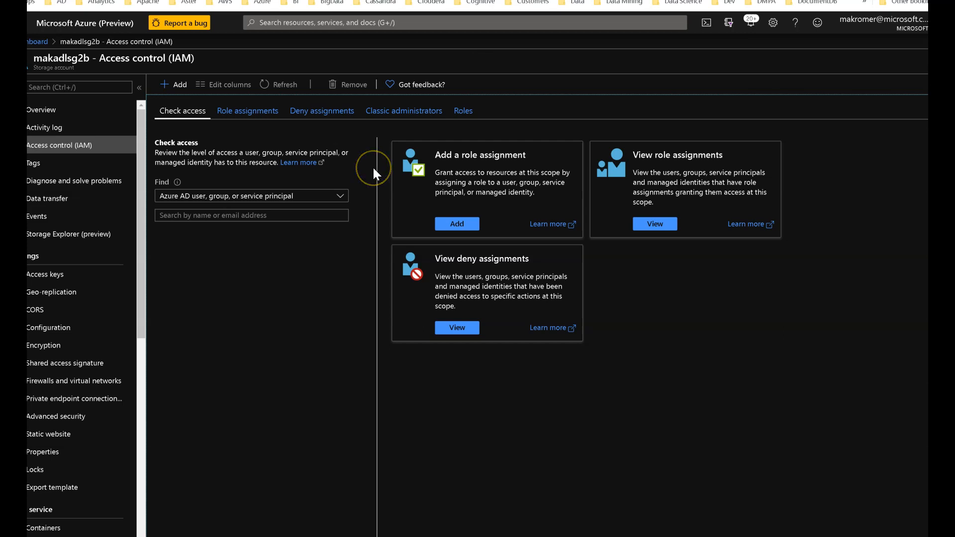
mouse_move(654, 309)
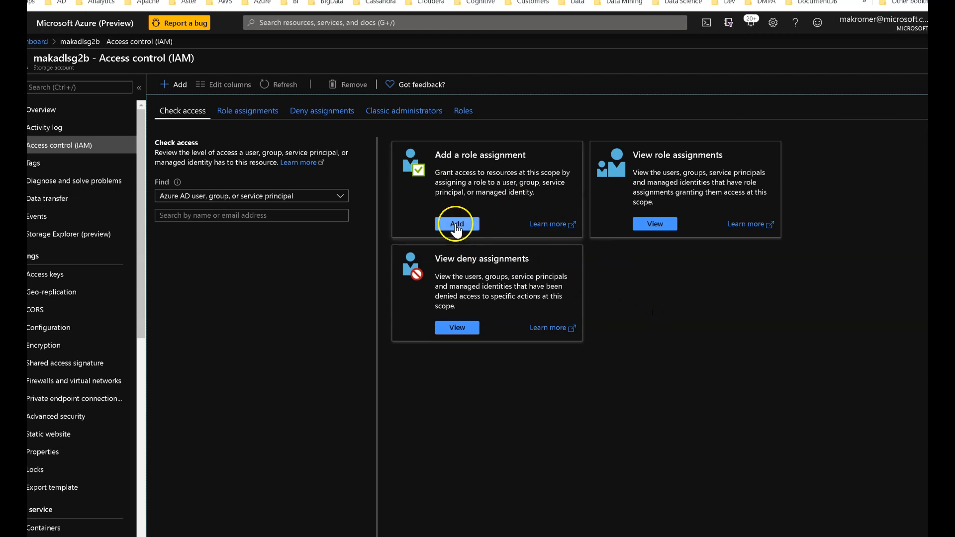
click(456, 223)
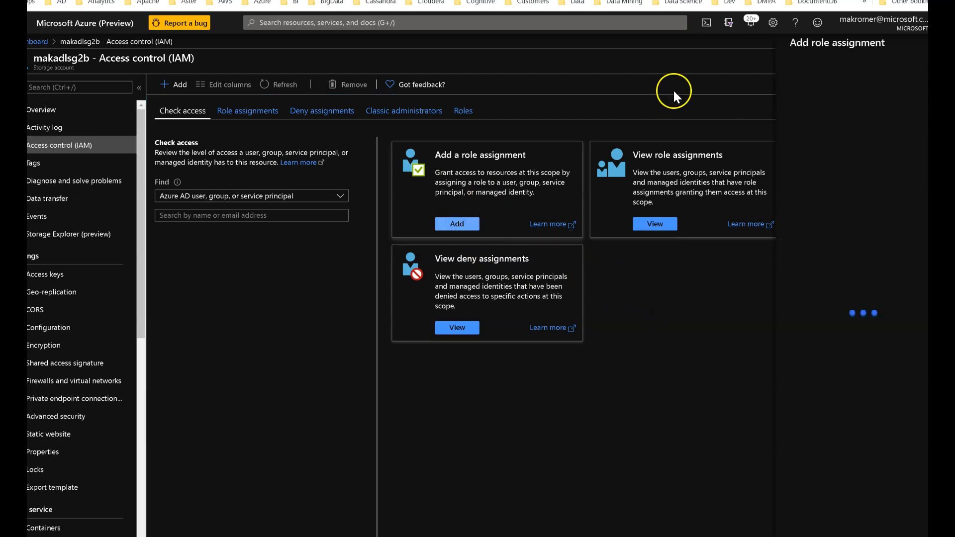
click(456, 223)
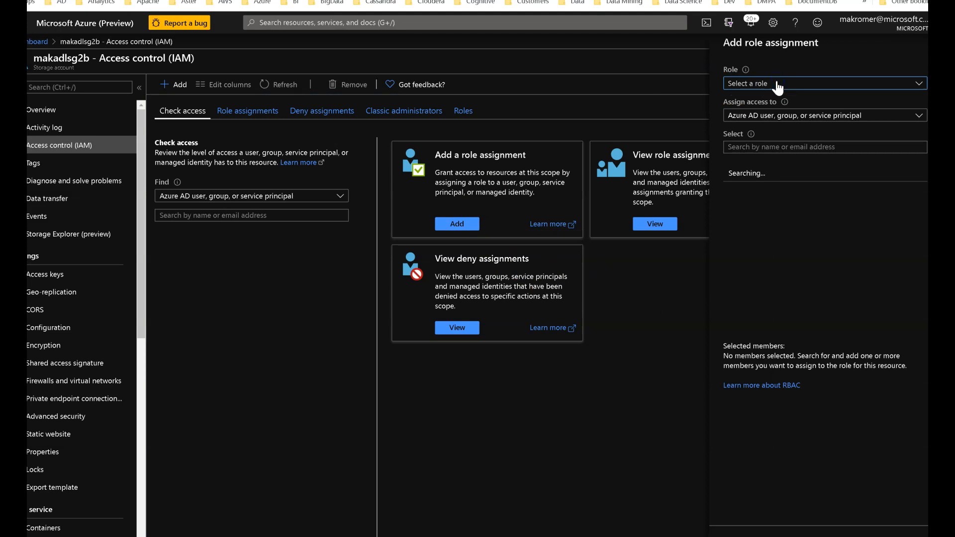
click(822, 84)
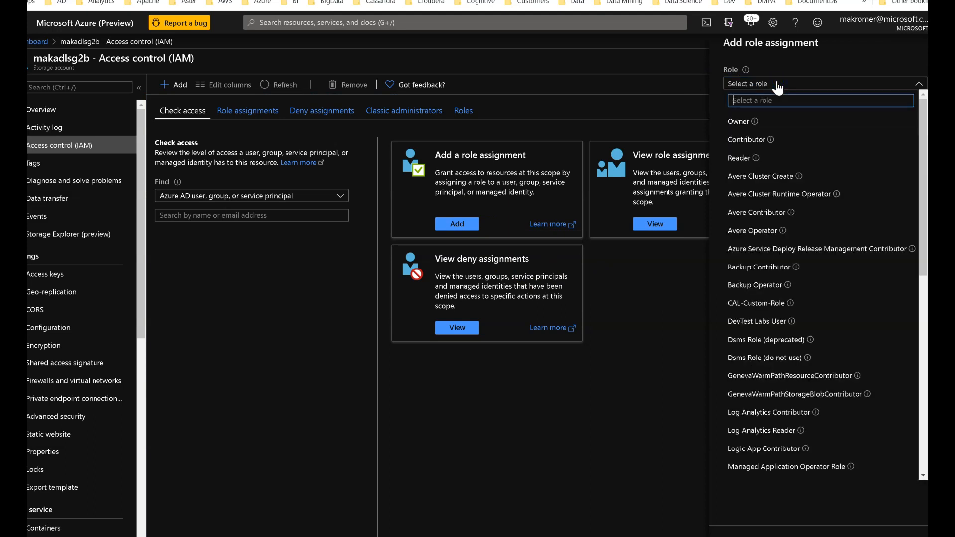
text(storage data)
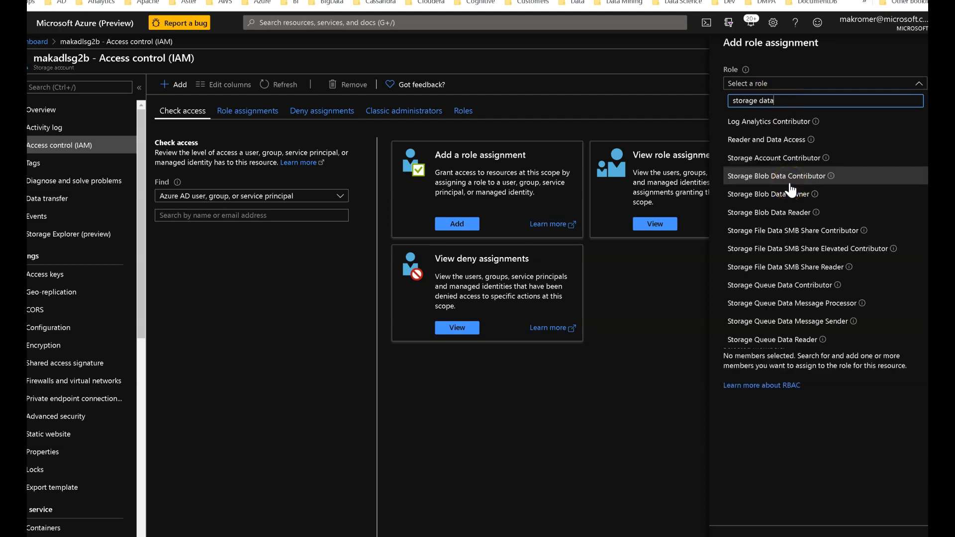
mouse_move(774, 212)
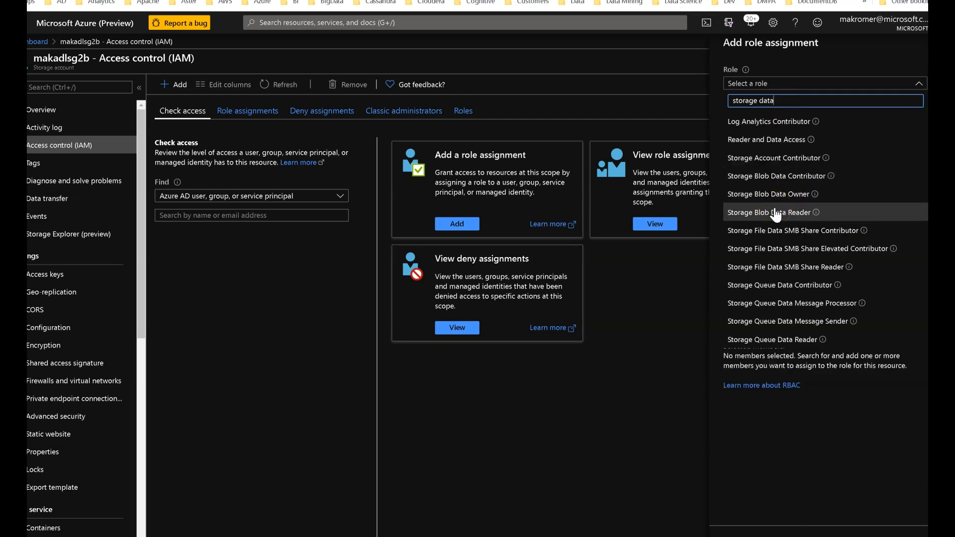
click(770, 212)
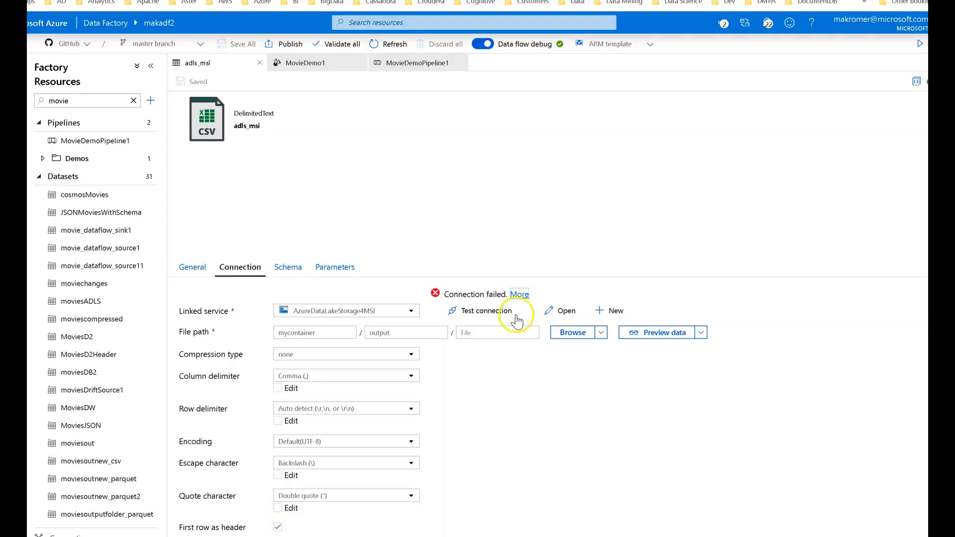
Open the AzureDataLakeStorage4MSI linked service to confirm Managed Identity authentication for makadf2
click(565, 310)
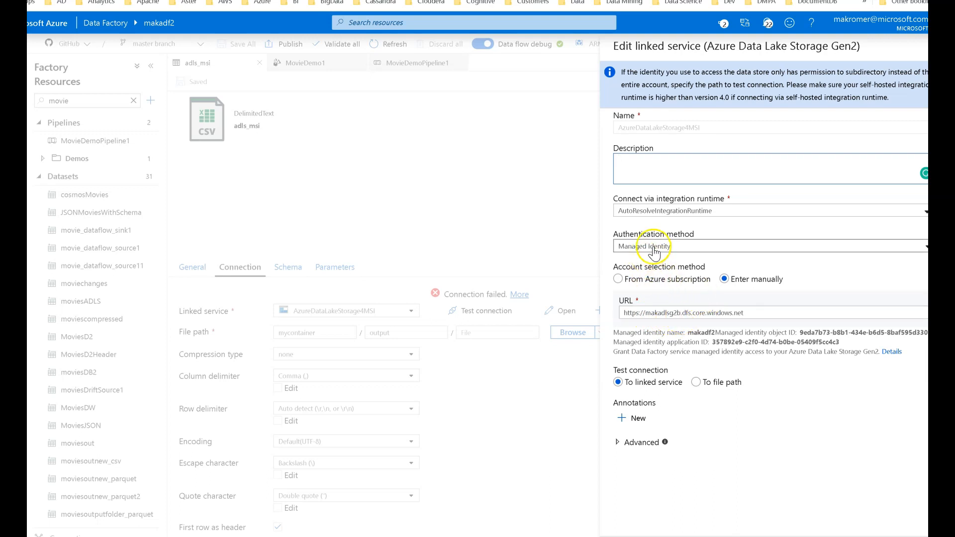
mouse_move(645, 246)
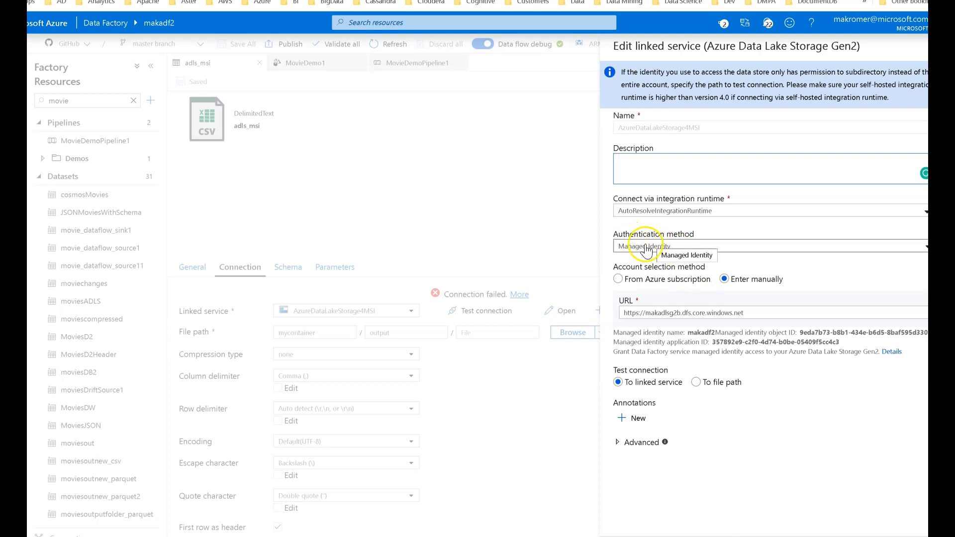
mouse_move(731, 330)
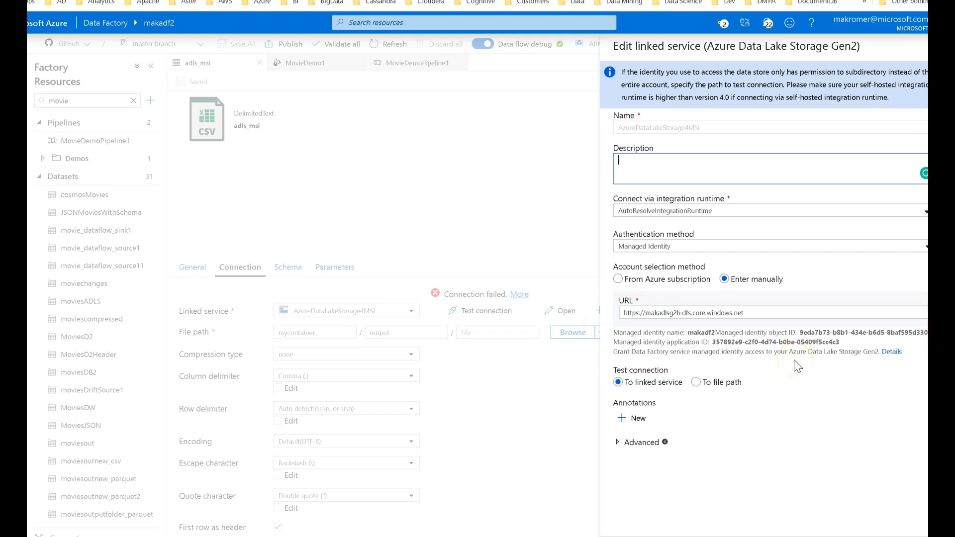
mouse_move(670, 263)
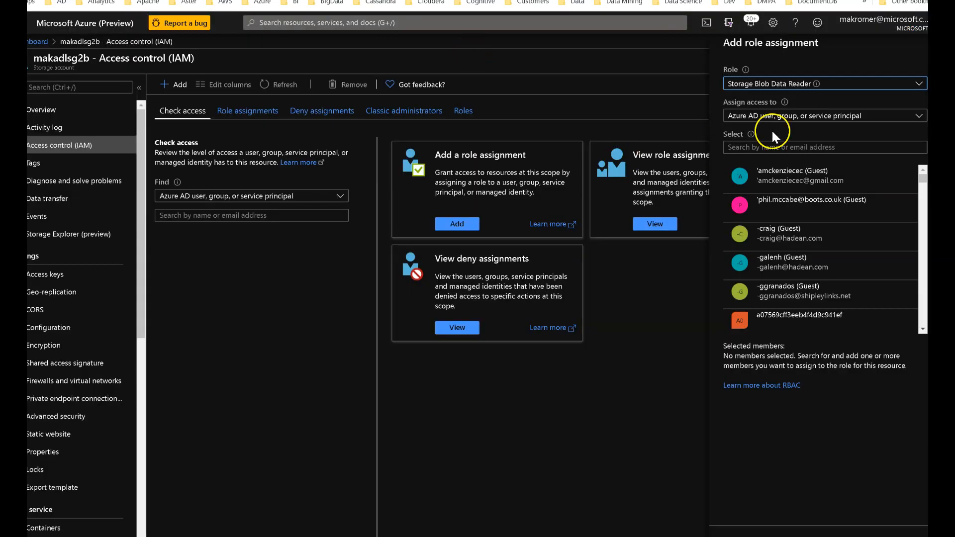
Select makadf2 as the member of the Storage Blob Data Reader assignment
text(ma)
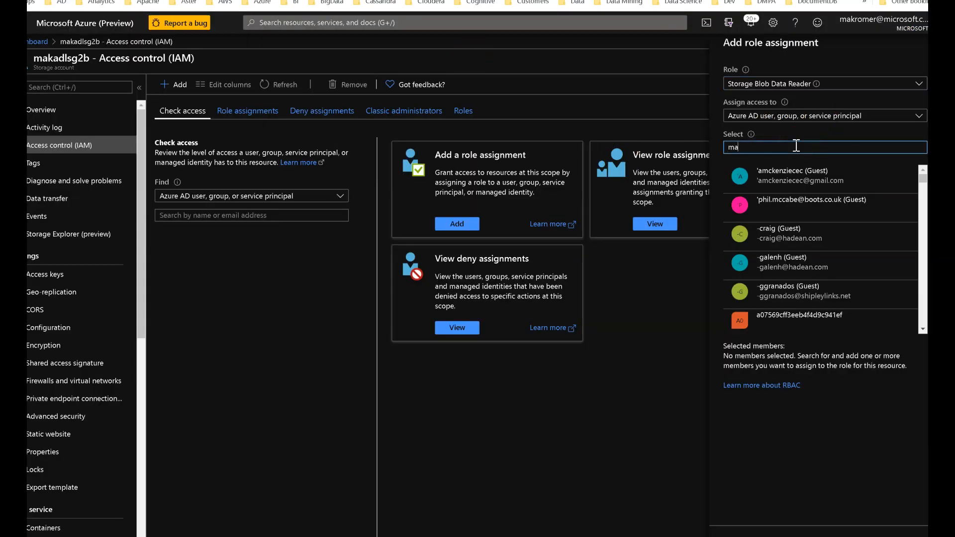
text(makadf2)
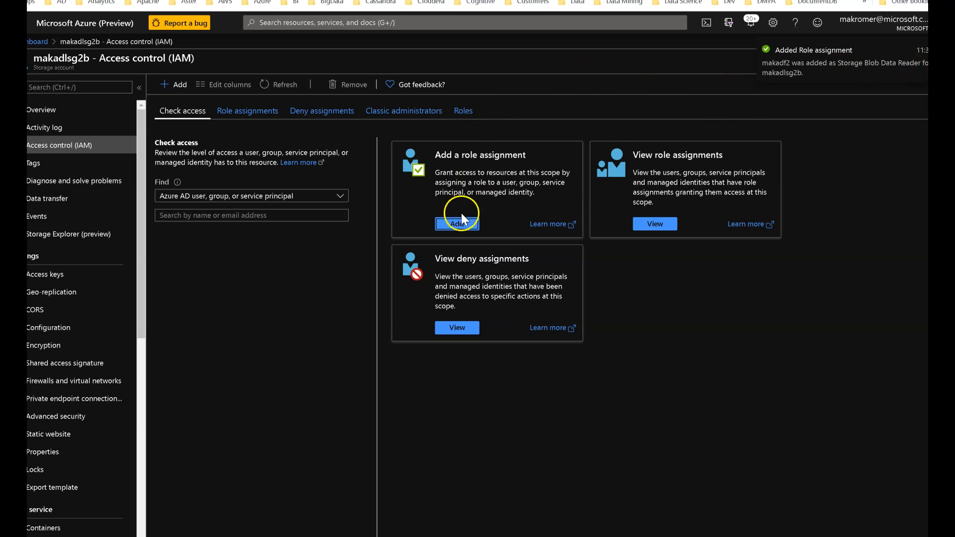
click(456, 223)
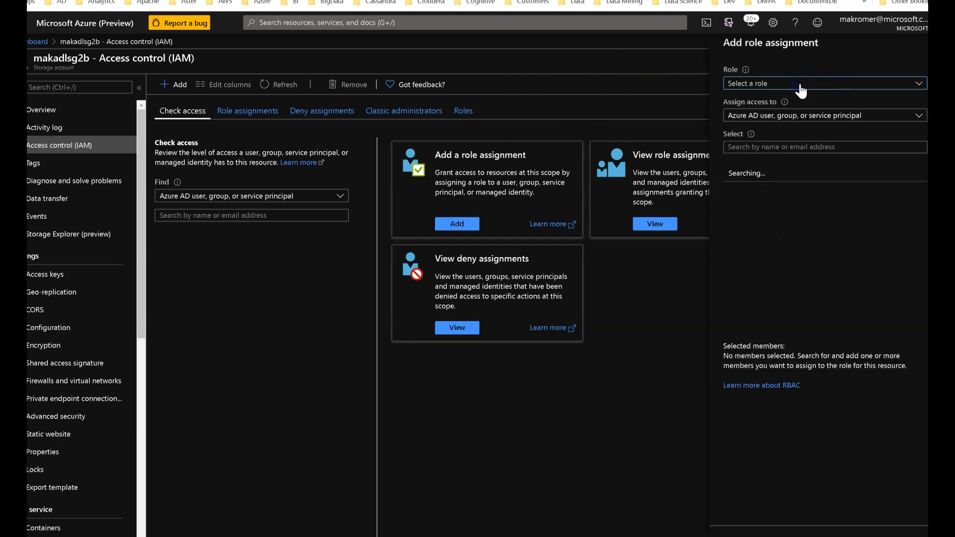
Choose Storage Blob Data Contributor, search makadf2, and save the assignment
click(819, 83)
text(storage bl)
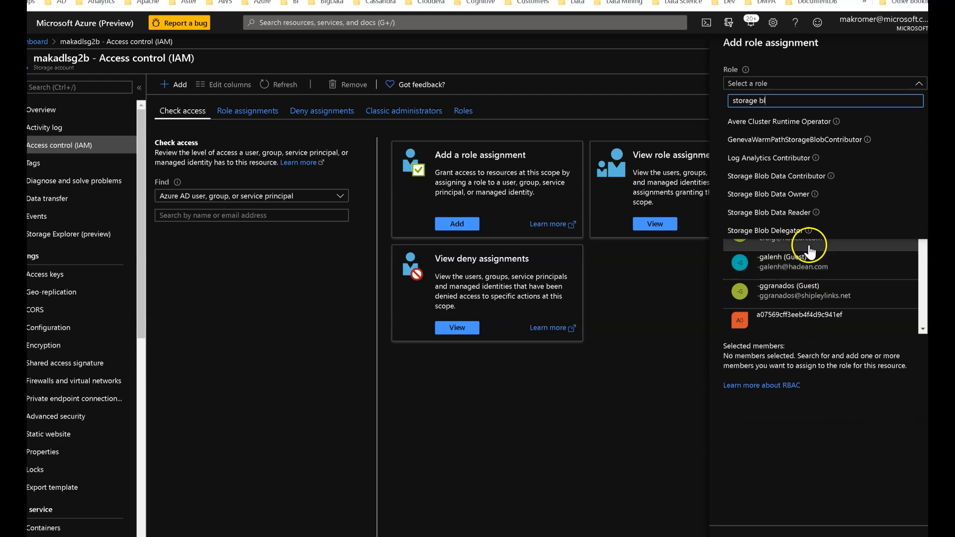
click(777, 176)
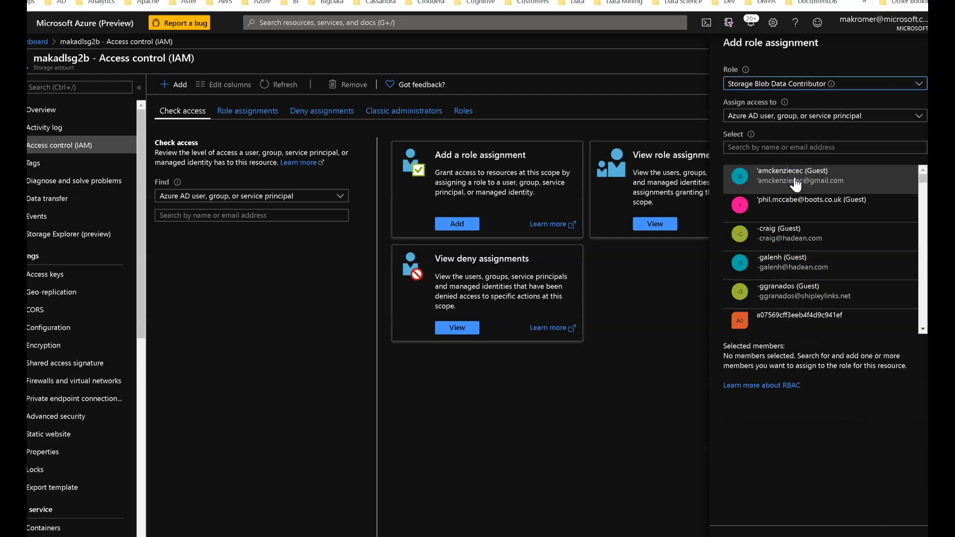
text(makadf2)
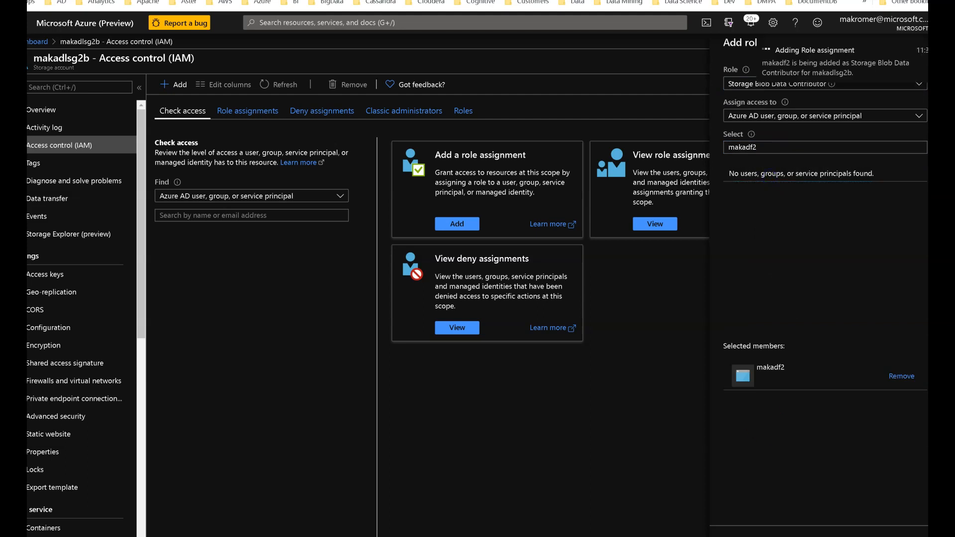
click(456, 223)
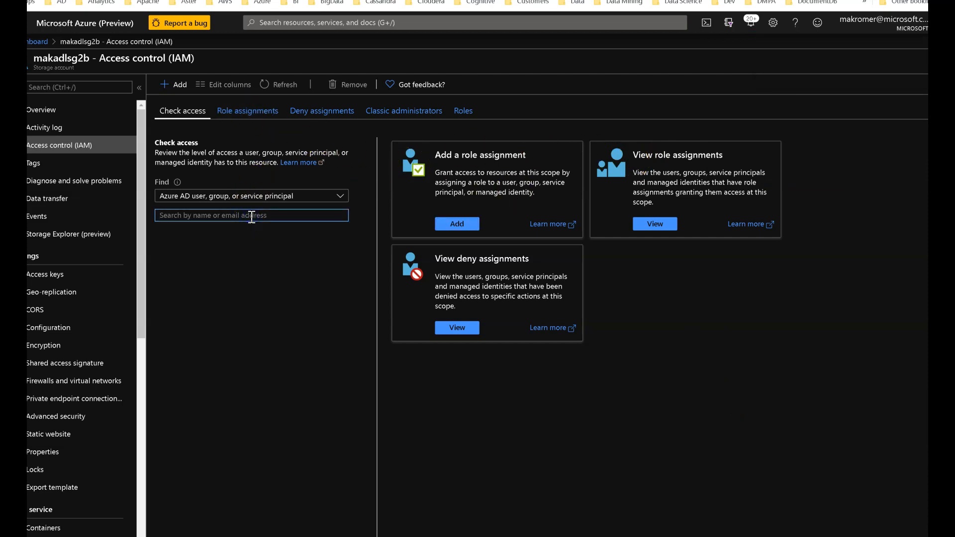
text(makadf2)
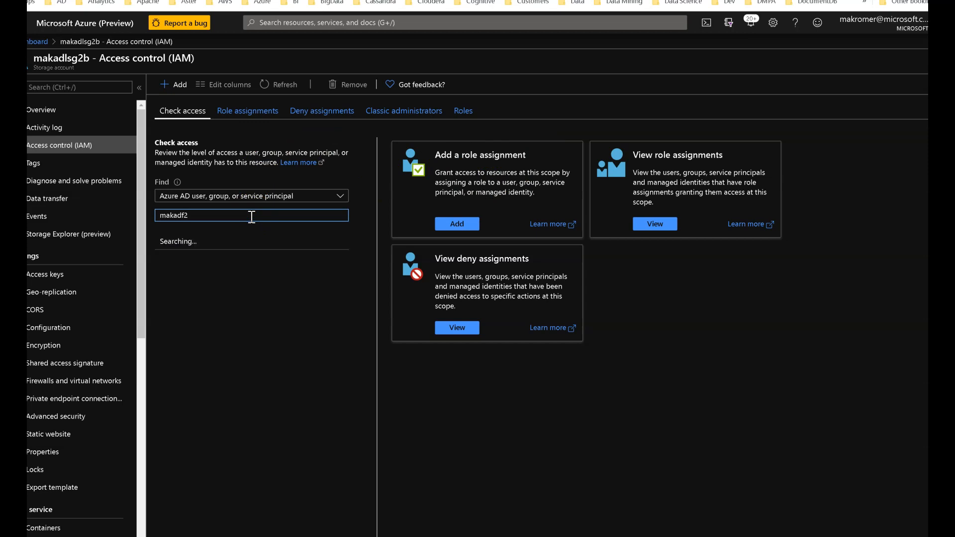
click(201, 247)
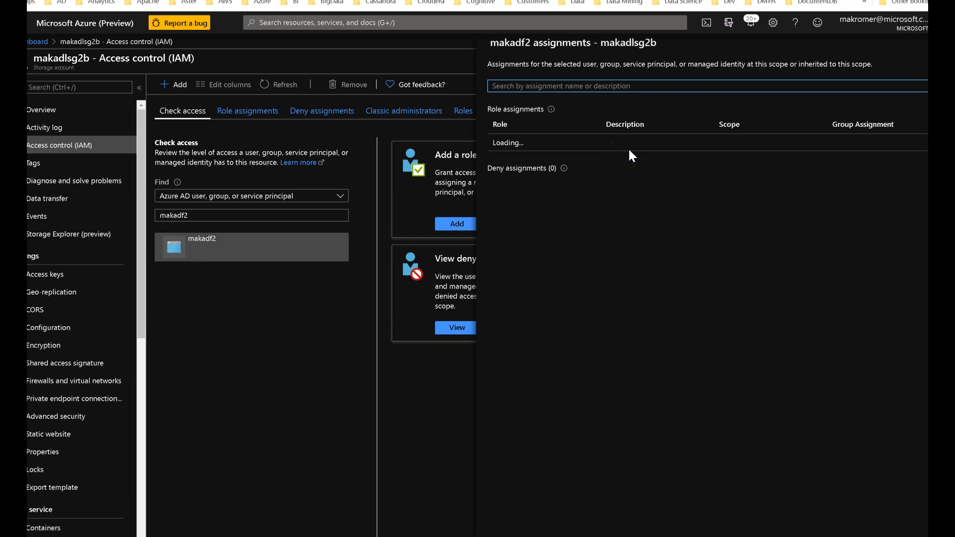
mouse_move(58, 491)
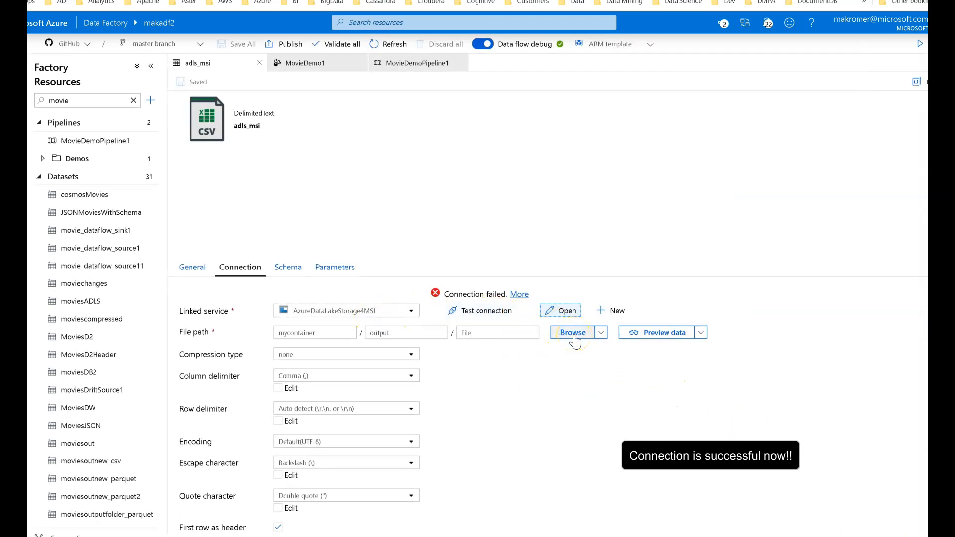
Browse mycontainer and preview movie rows from adls_msi, closing each pane
click(571, 333)
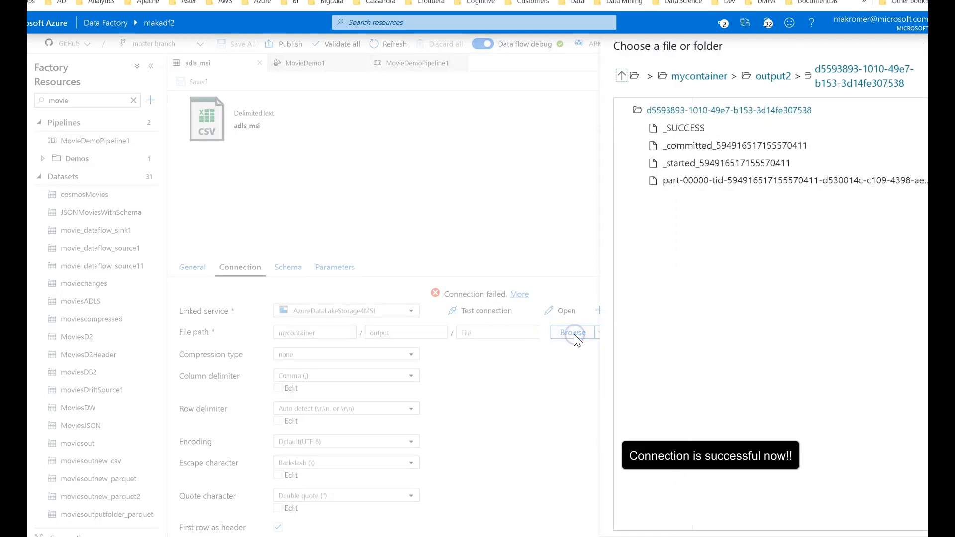
click(682, 128)
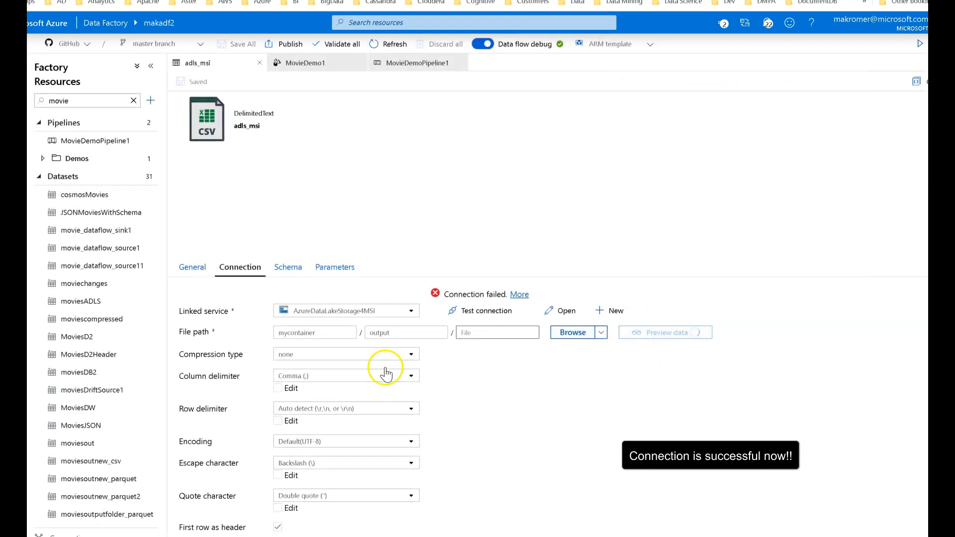
click(665, 333)
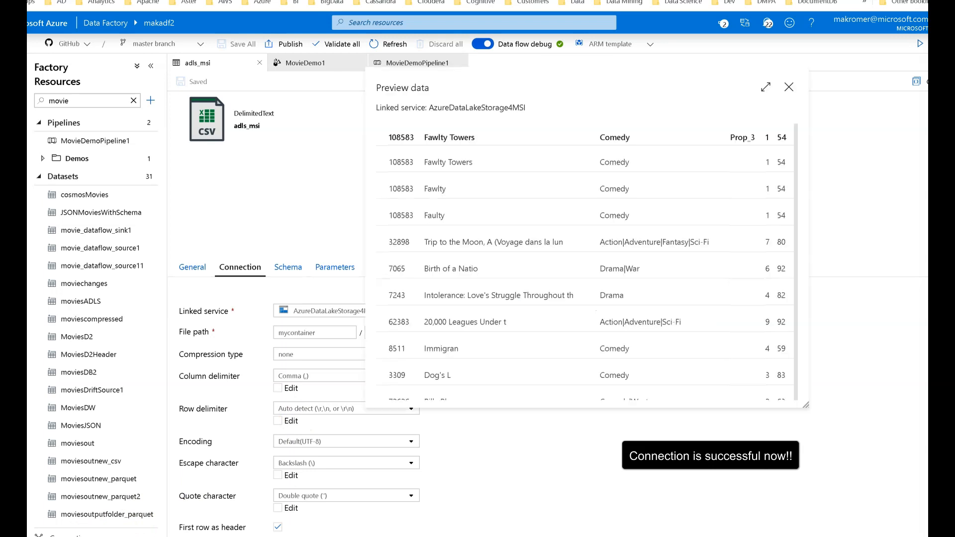
click(789, 87)
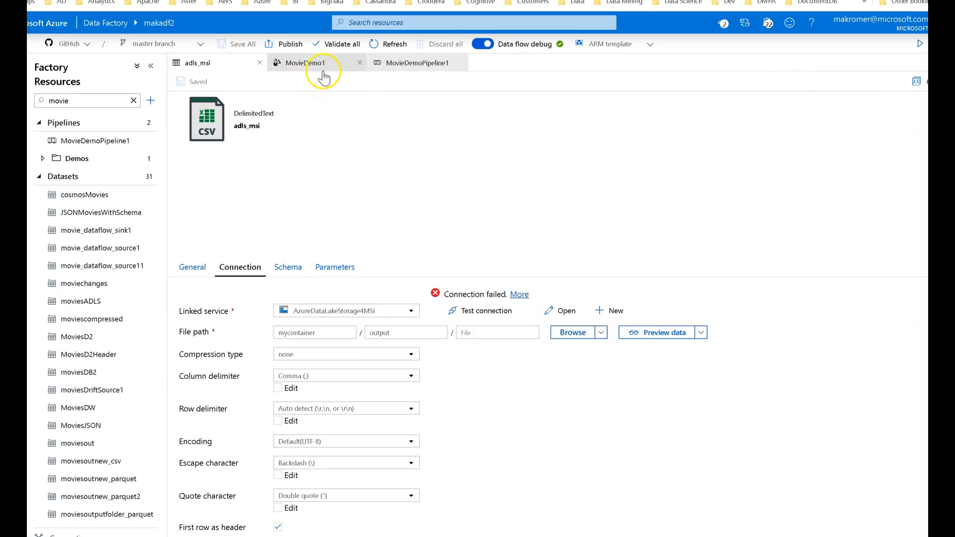
Inspect the MovieDemo1 Output sink to confirm it writes to adls_msi
click(304, 62)
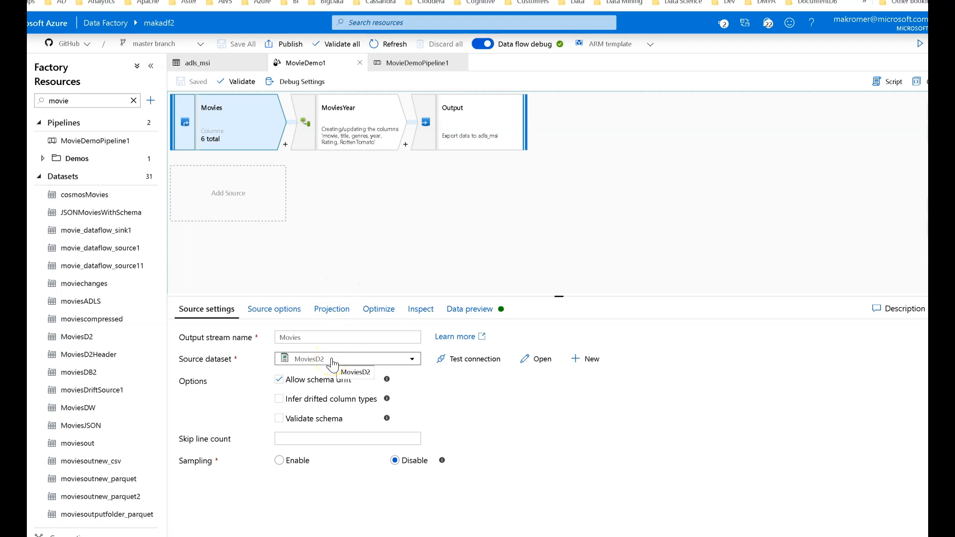
click(452, 122)
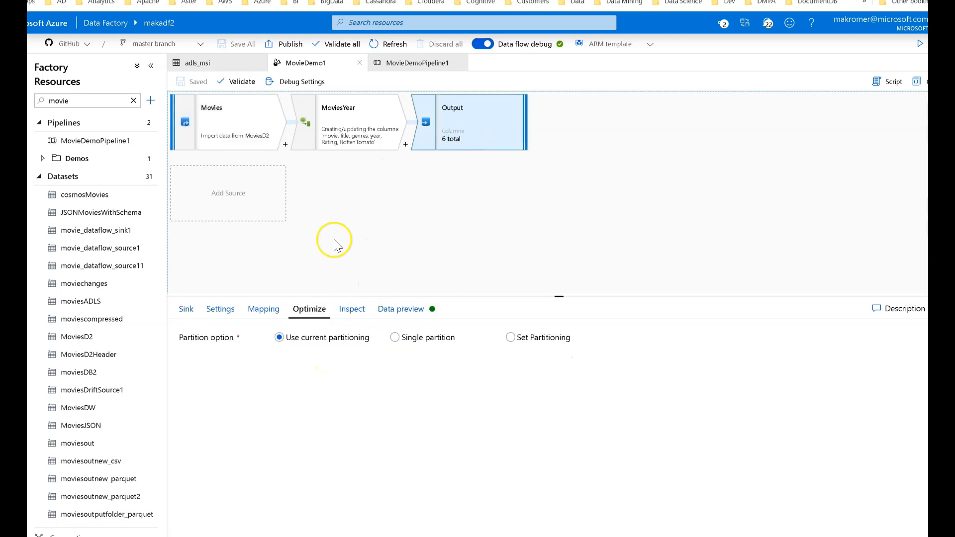
click(220, 309)
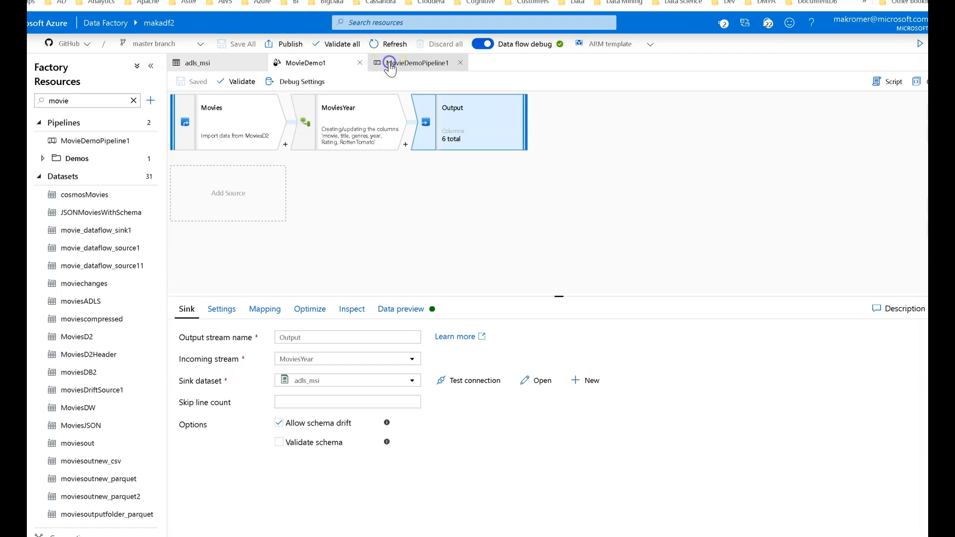
click(418, 62)
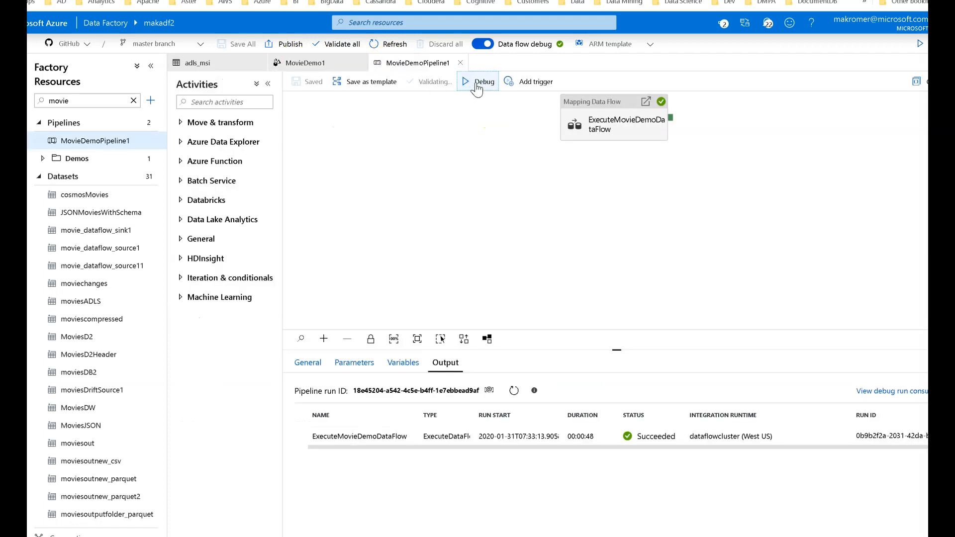
Debug MovieDemoPipeline1 and refresh until ExecuteMovieDemoDataFlow succeeds in 00:00:48
click(483, 81)
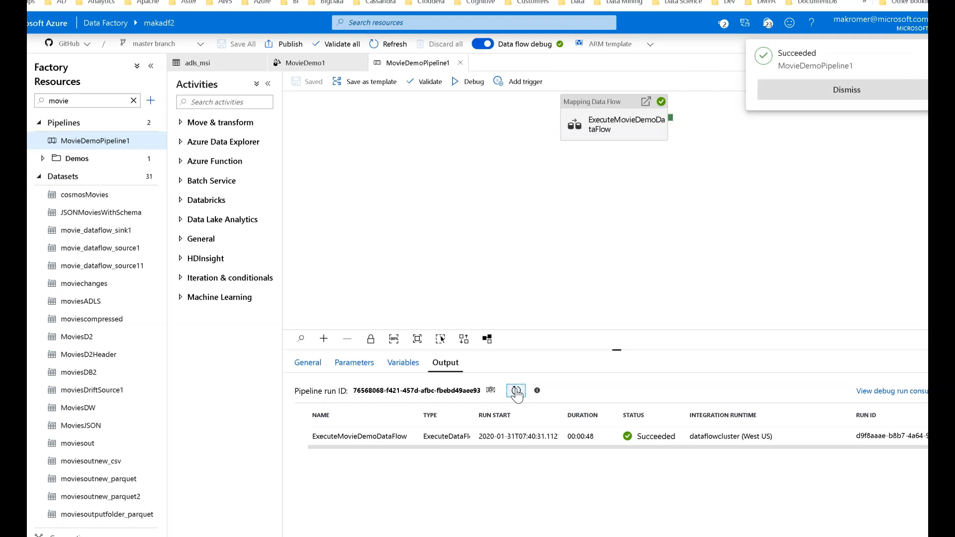
click(515, 391)
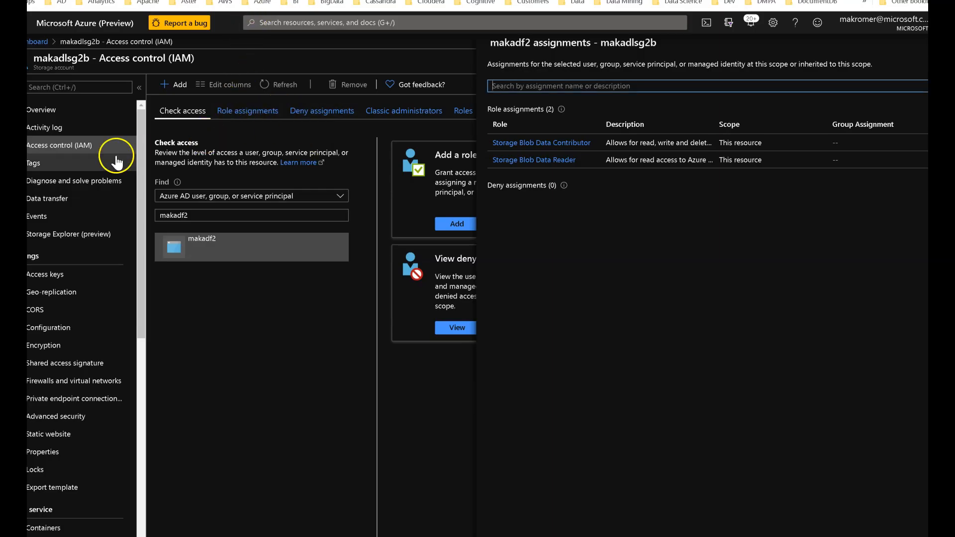
Browse Storage Explorer's blob containers into mycontainer's output folder to view the part CSV files
click(68, 234)
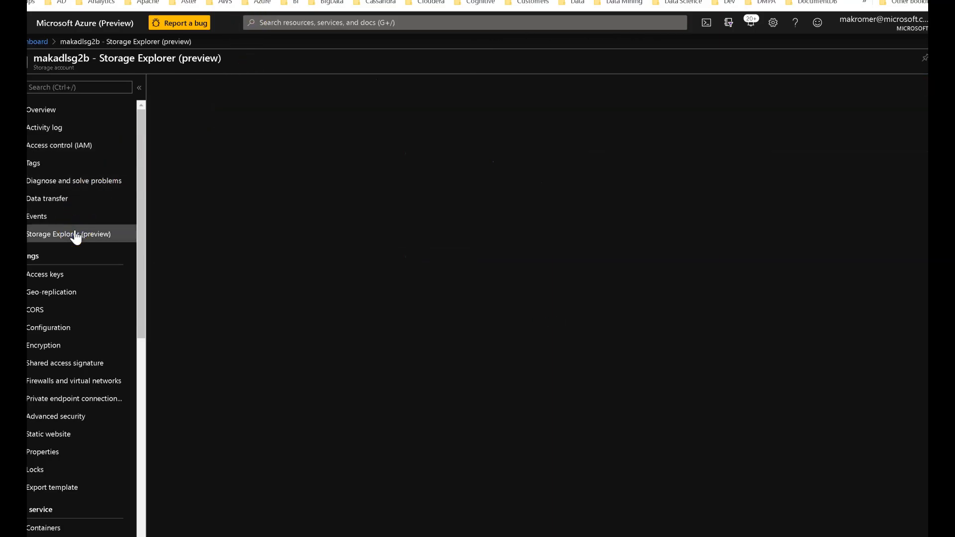
click(68, 234)
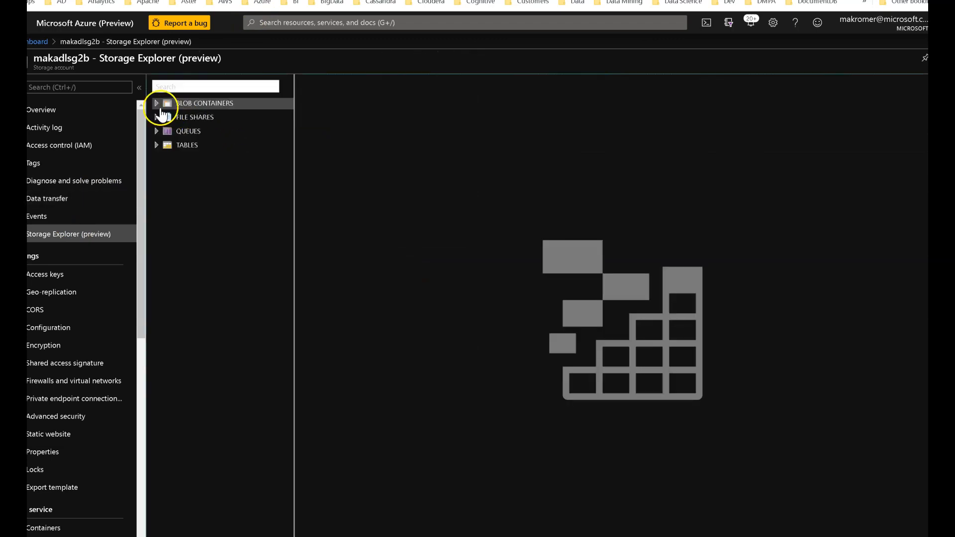
click(157, 103)
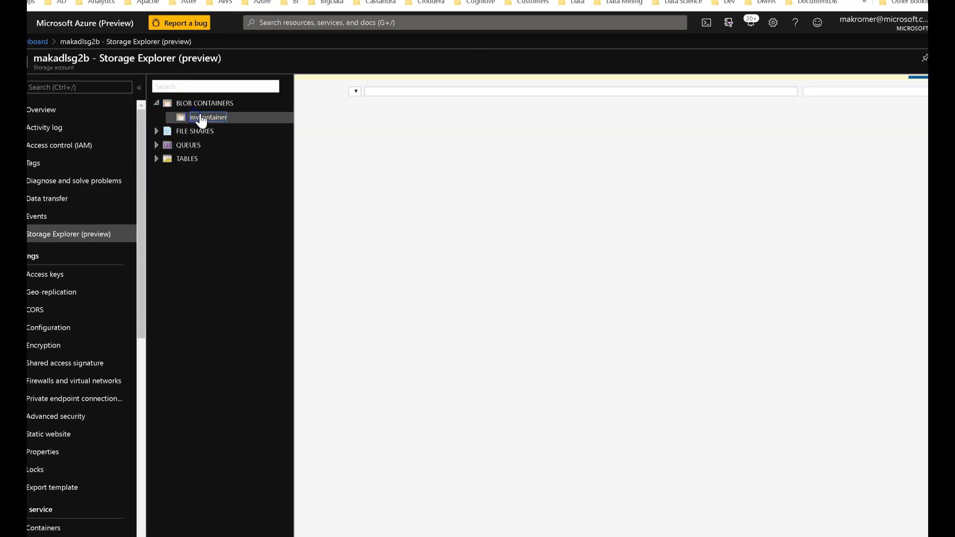
click(208, 117)
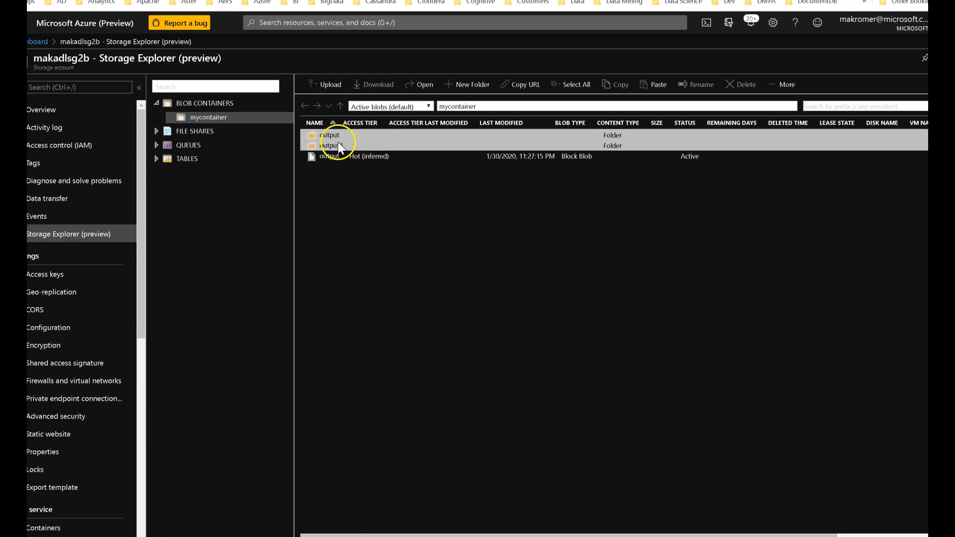
double_click(329, 135)
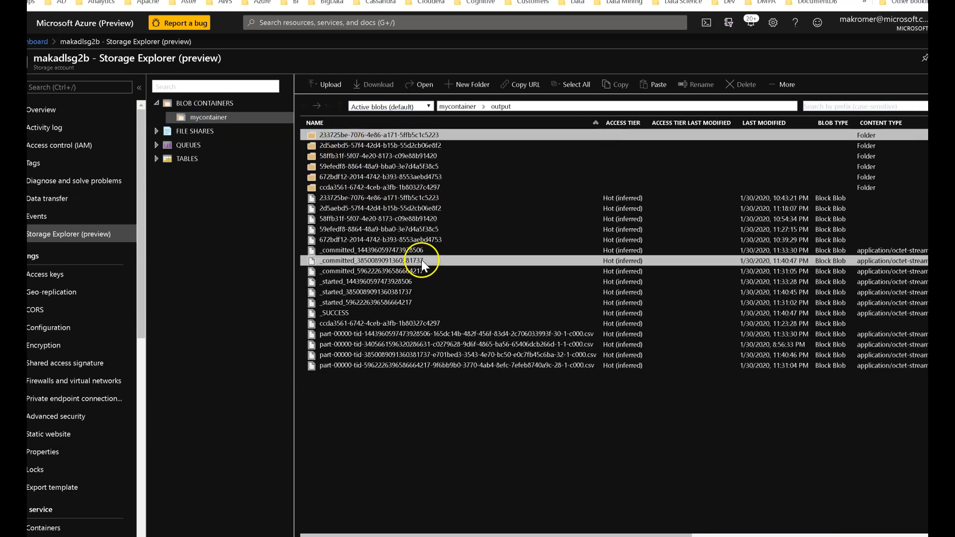